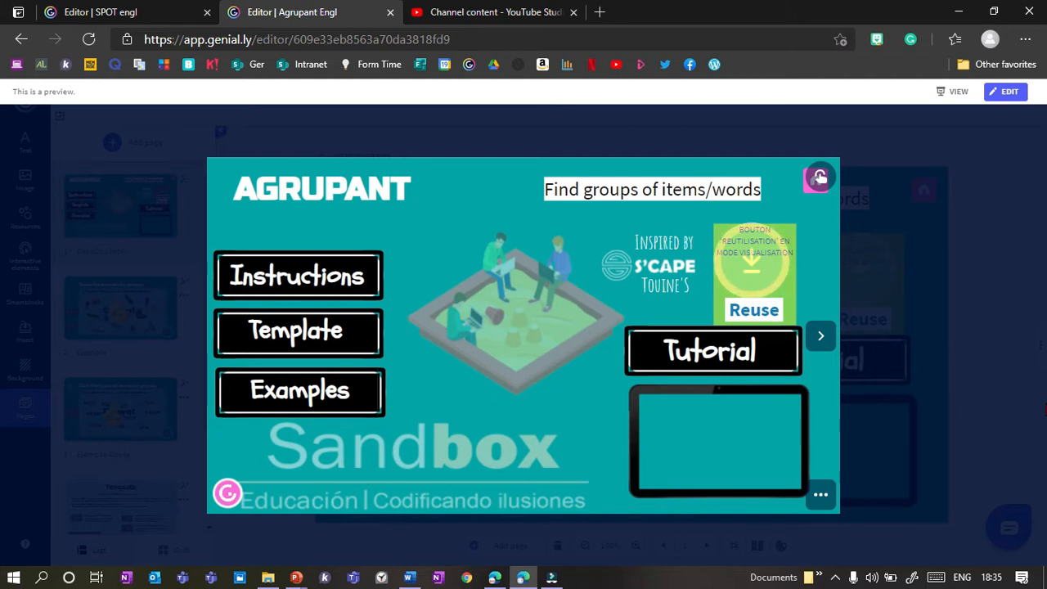
mouse_move(557, 404)
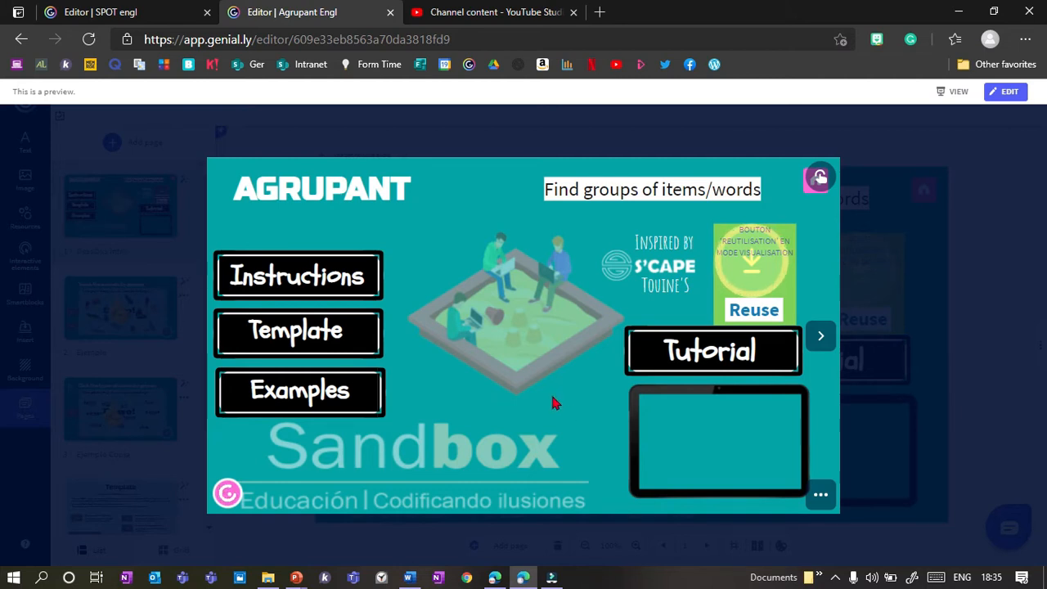
mouse_move(581, 452)
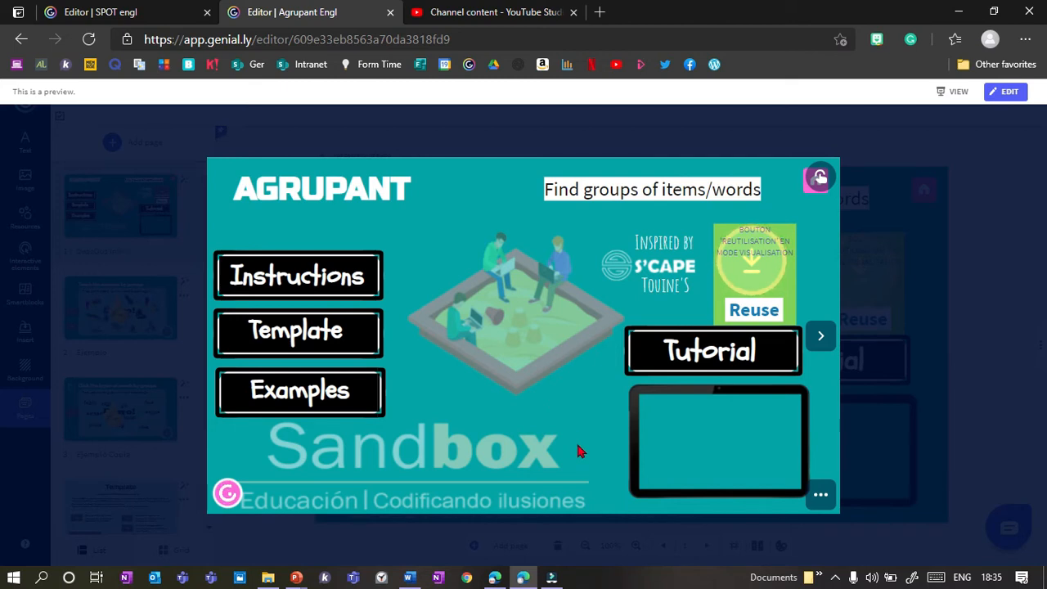
mouse_move(648, 337)
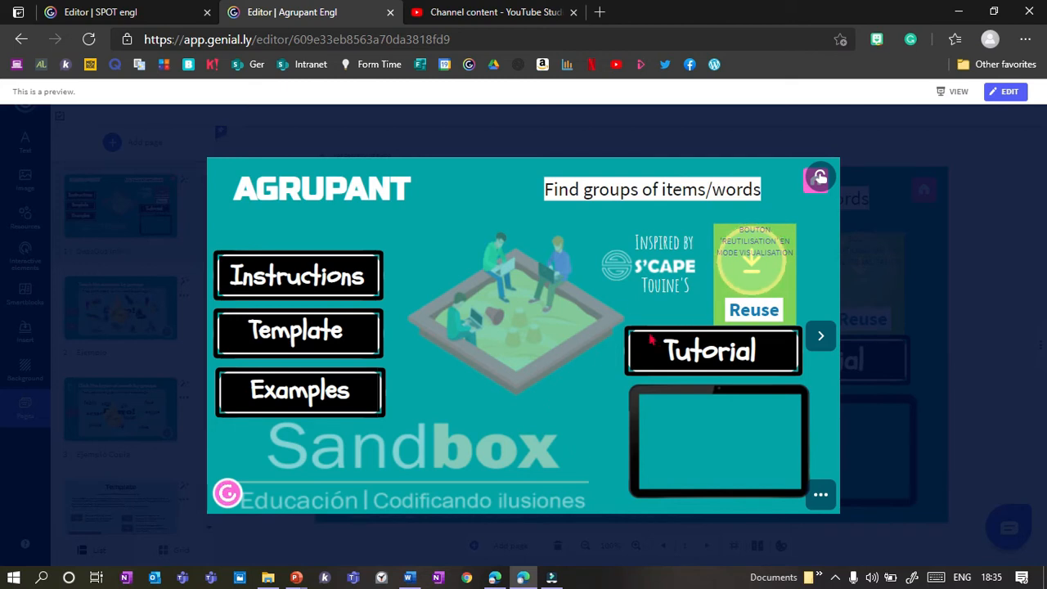
mouse_move(687, 307)
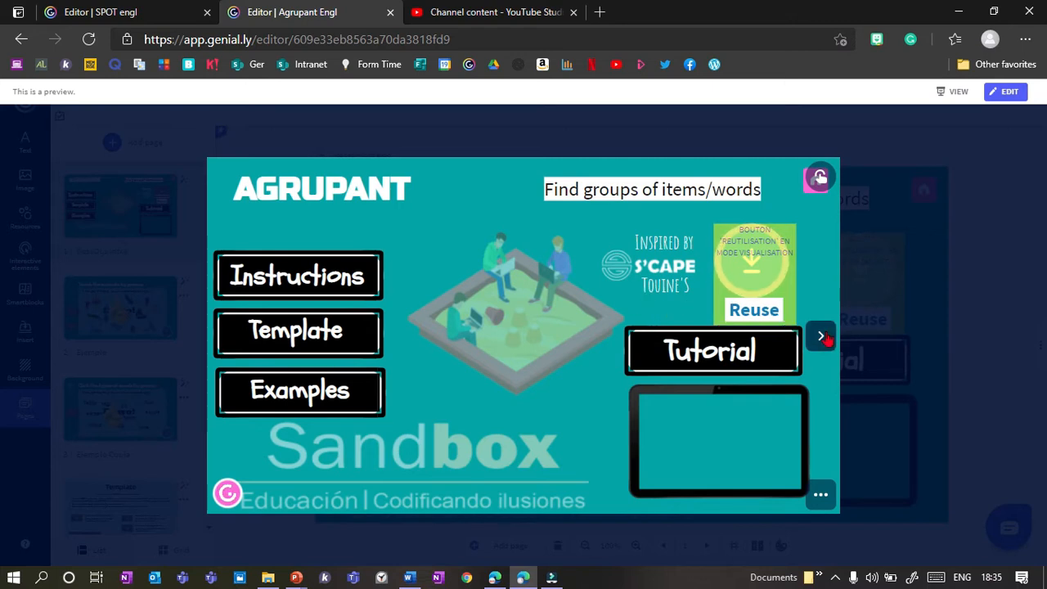
Advance the preview and group the remaining animals, finishing with the whale, until Bravo! appears.
left_click(821, 336)
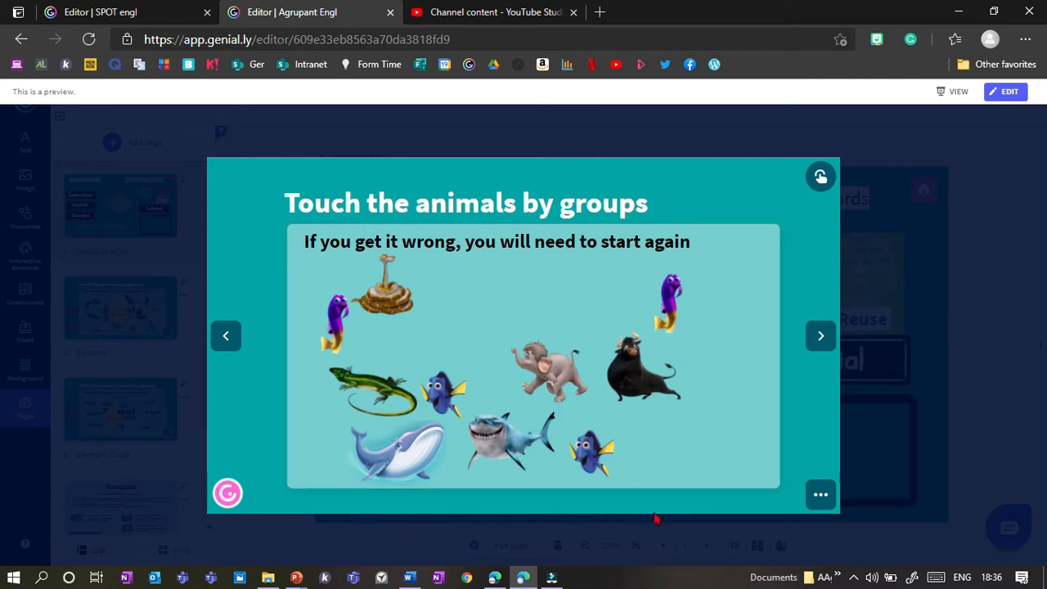
mouse_move(743, 285)
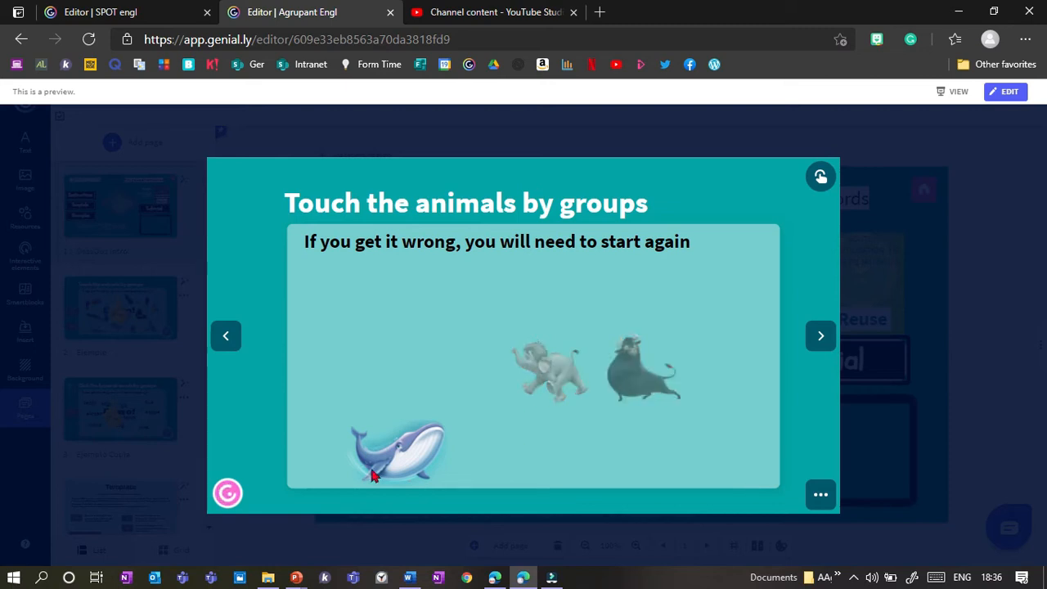
left_click(391, 450)
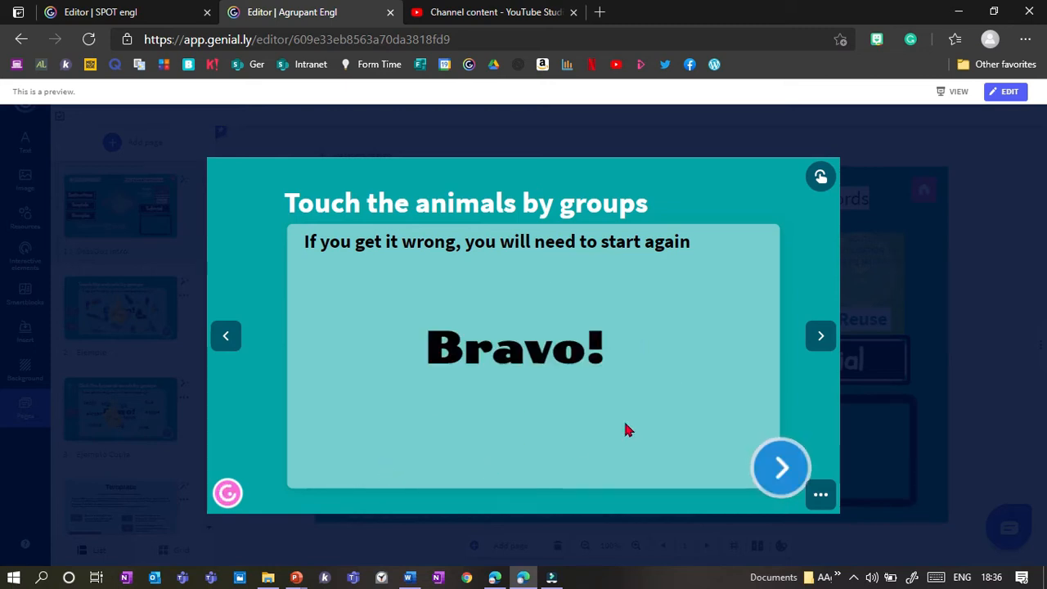
mouse_move(445, 402)
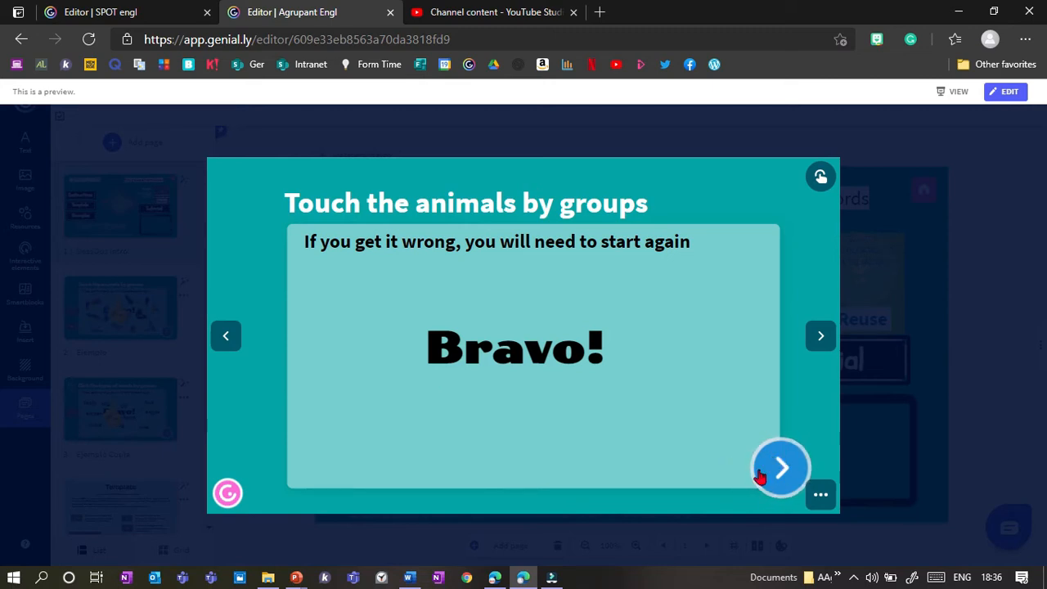
Continue to the word-grouping game and pick the word 'town' from its list.
left_click(780, 467)
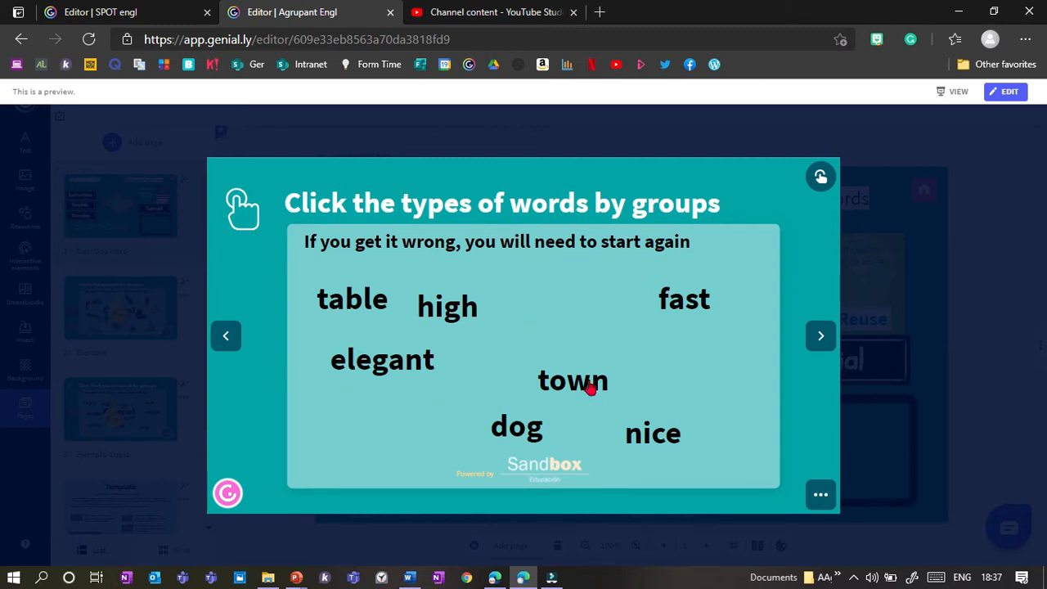
left_click(572, 379)
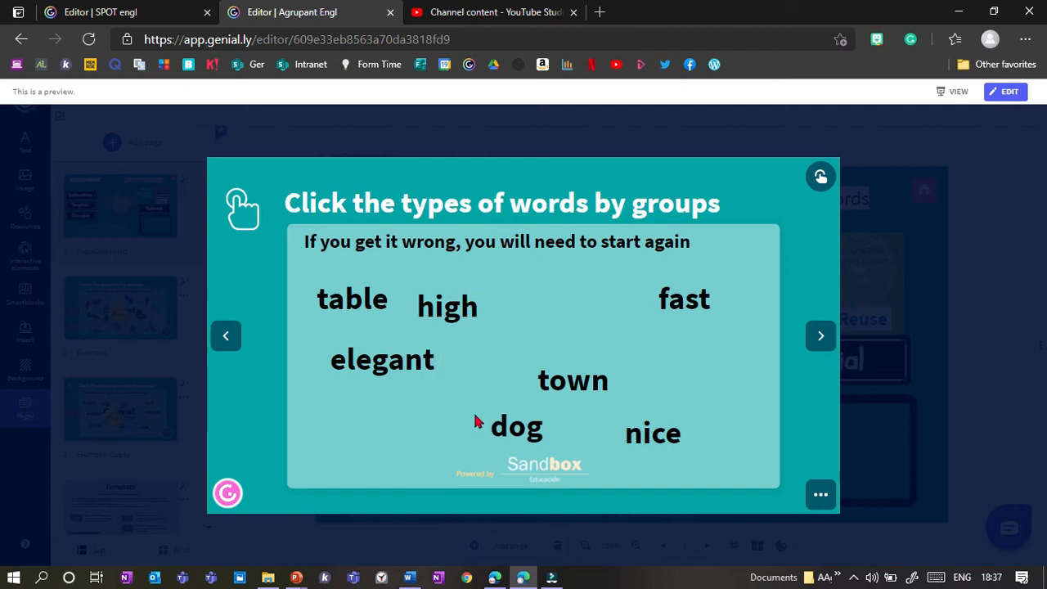
mouse_move(468, 406)
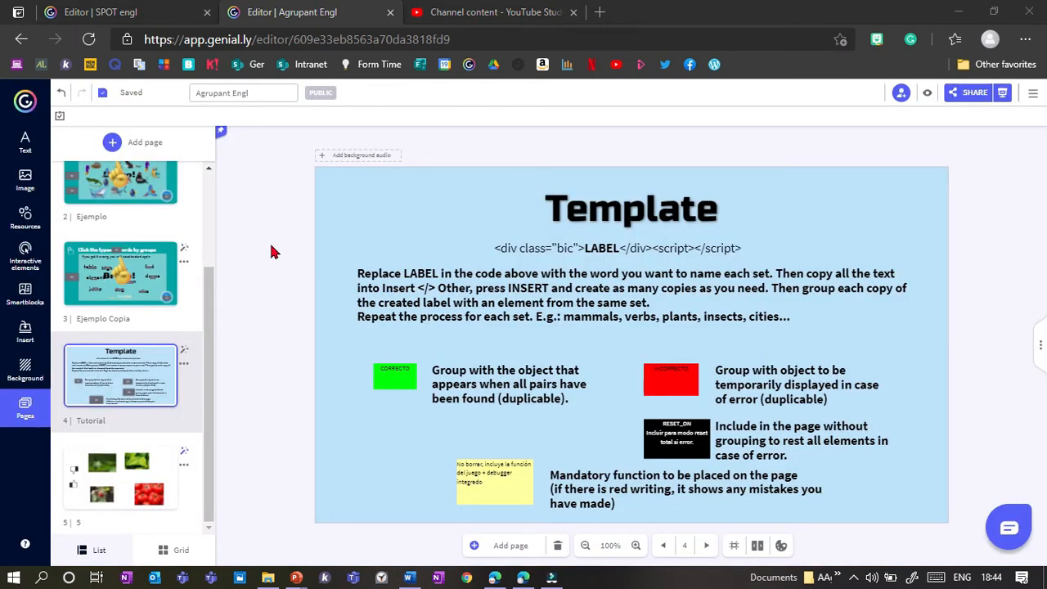
mouse_move(287, 409)
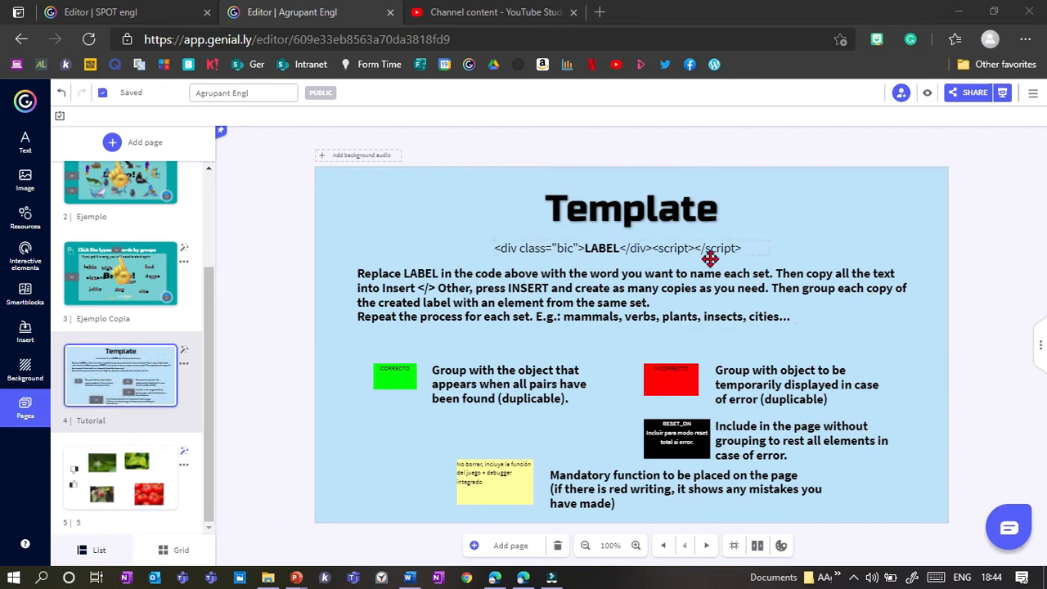
mouse_move(380, 468)
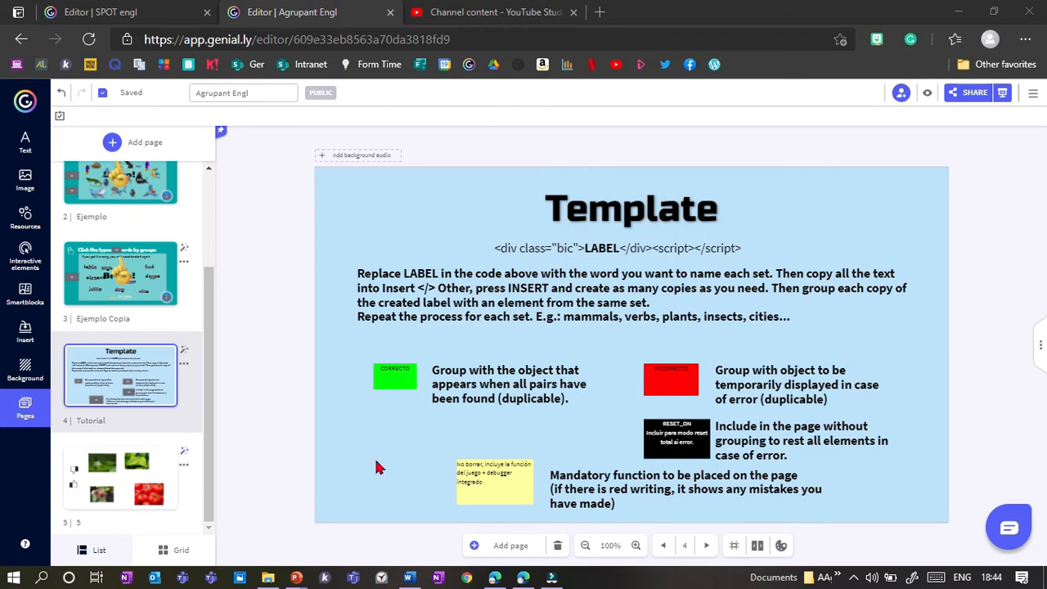
Switch the editor canvas to page 5 with the animal and tomato photos and thumbs icons.
left_click(394, 376)
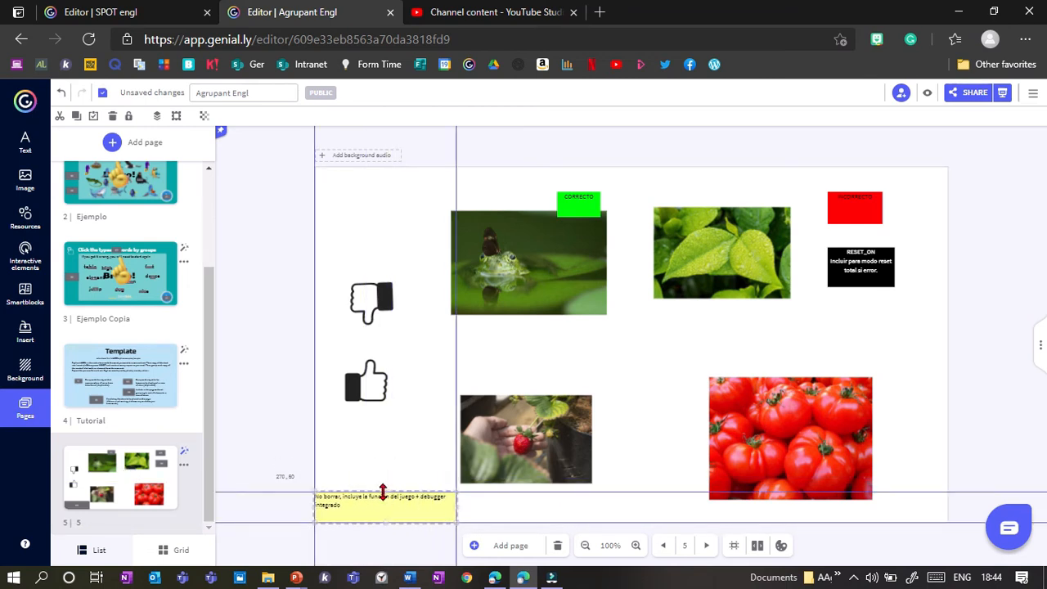
Move the yellow mandatory-function note to the bottom-left, check the thumbs icons, and delete the black reset box.
left_click(384, 504)
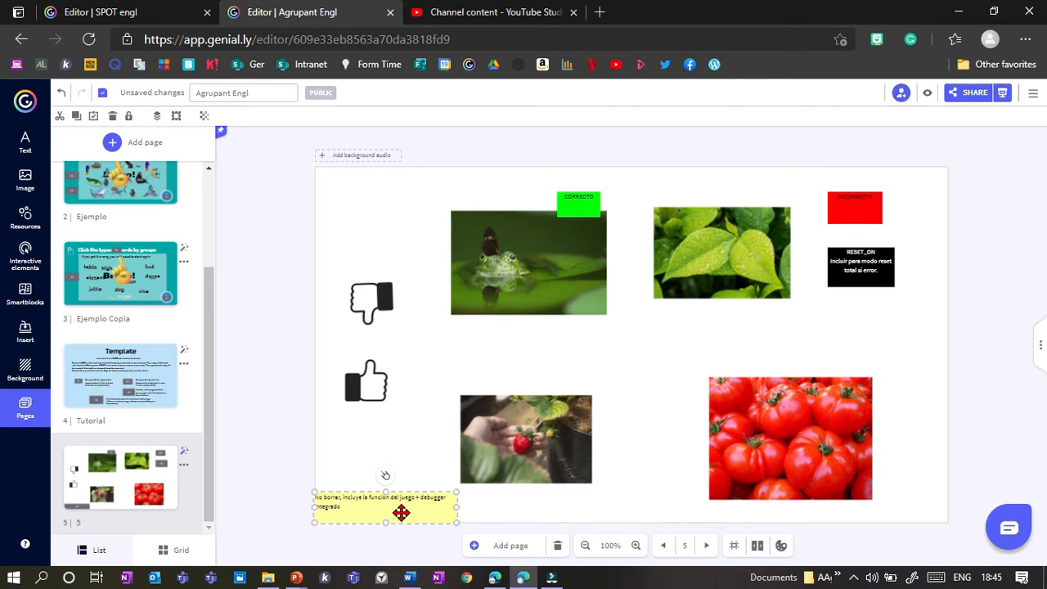
left_click_drag(579, 205, 419, 237)
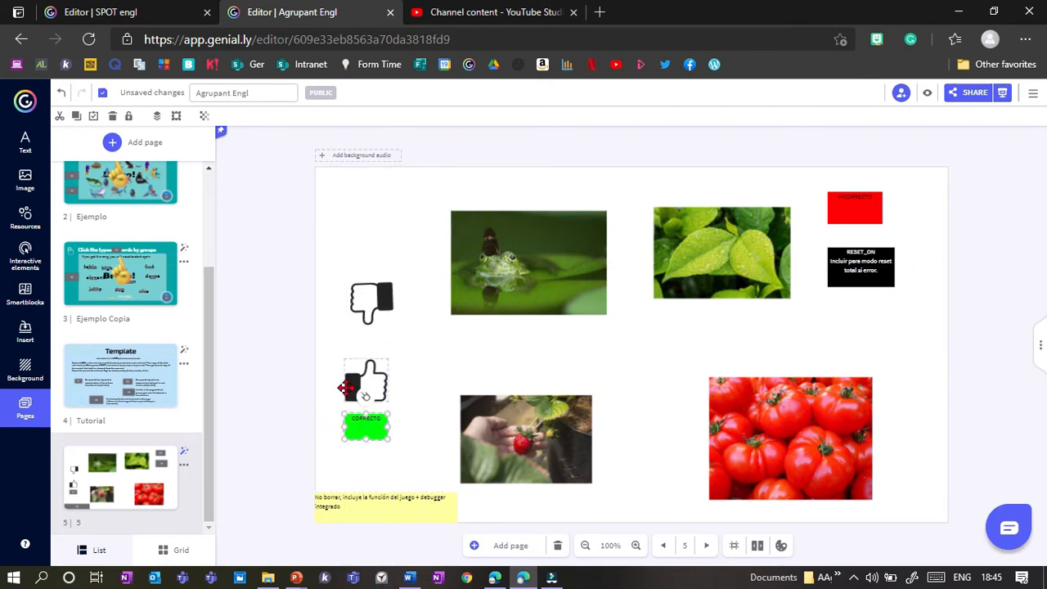
left_click(363, 383)
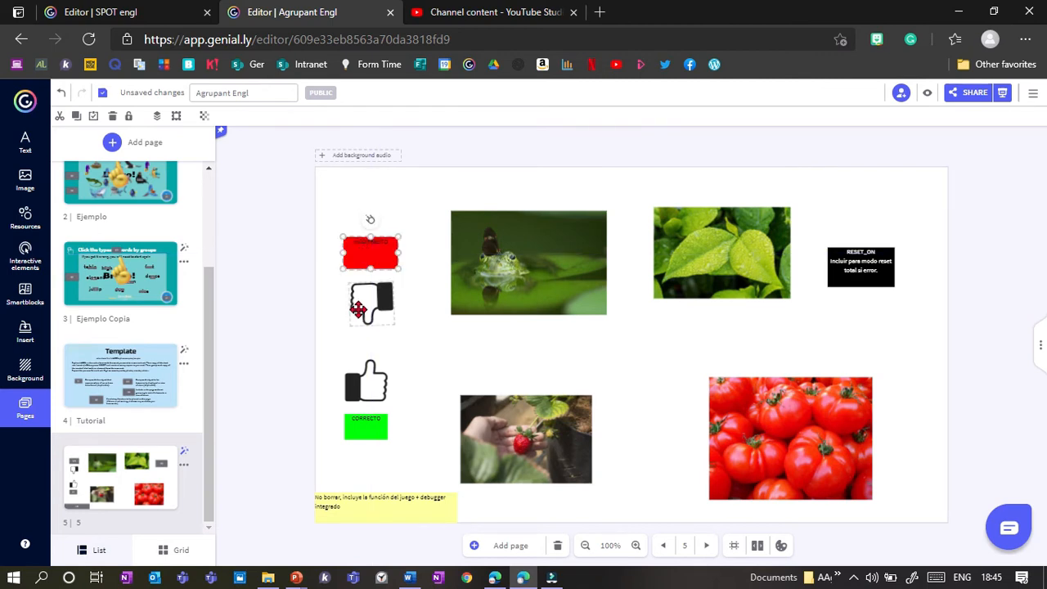
left_click(367, 308)
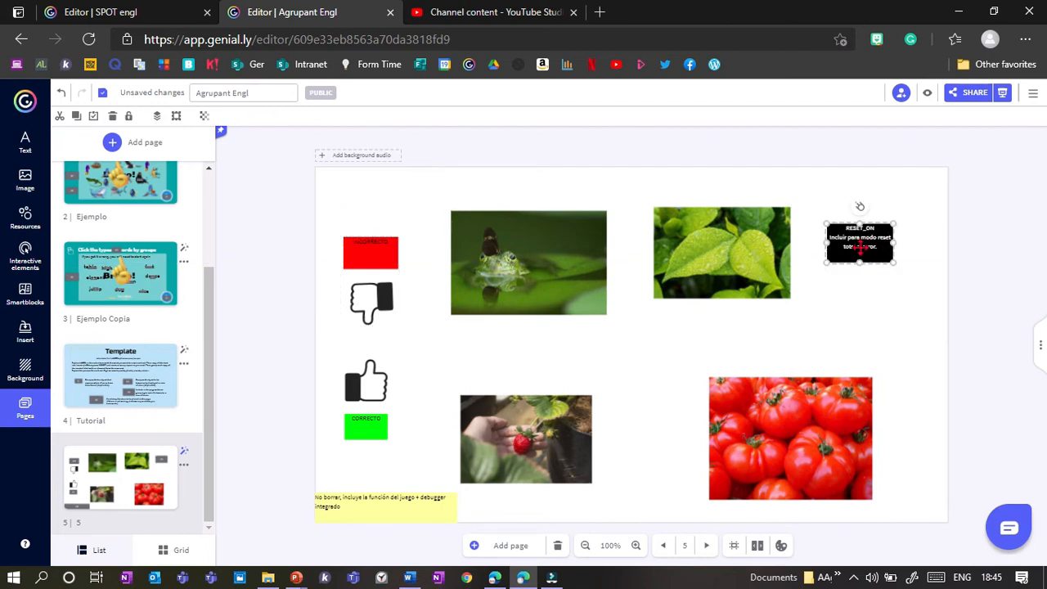
mouse_move(861, 291)
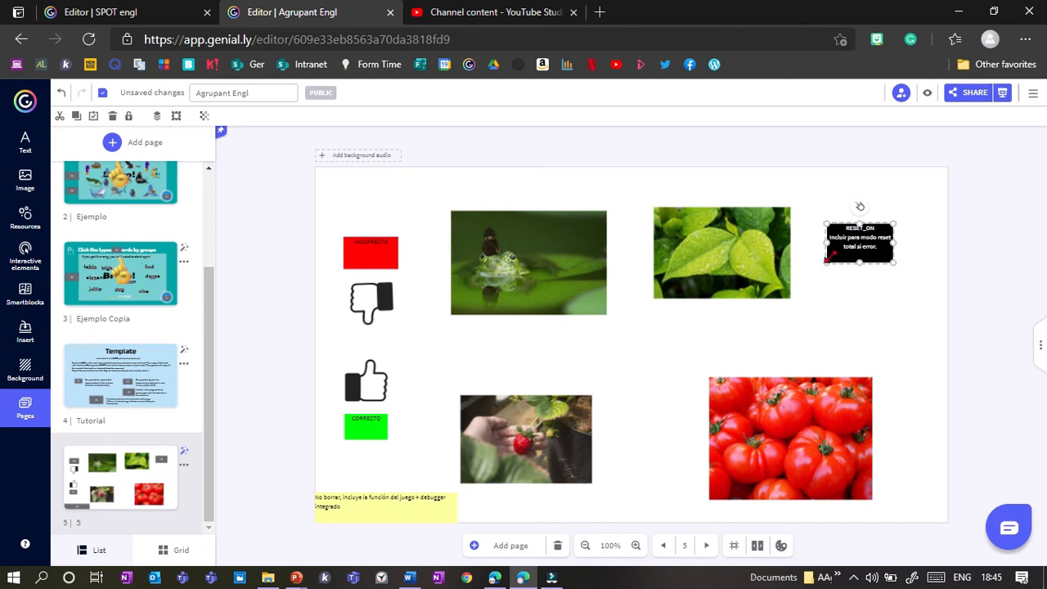
mouse_move(860, 209)
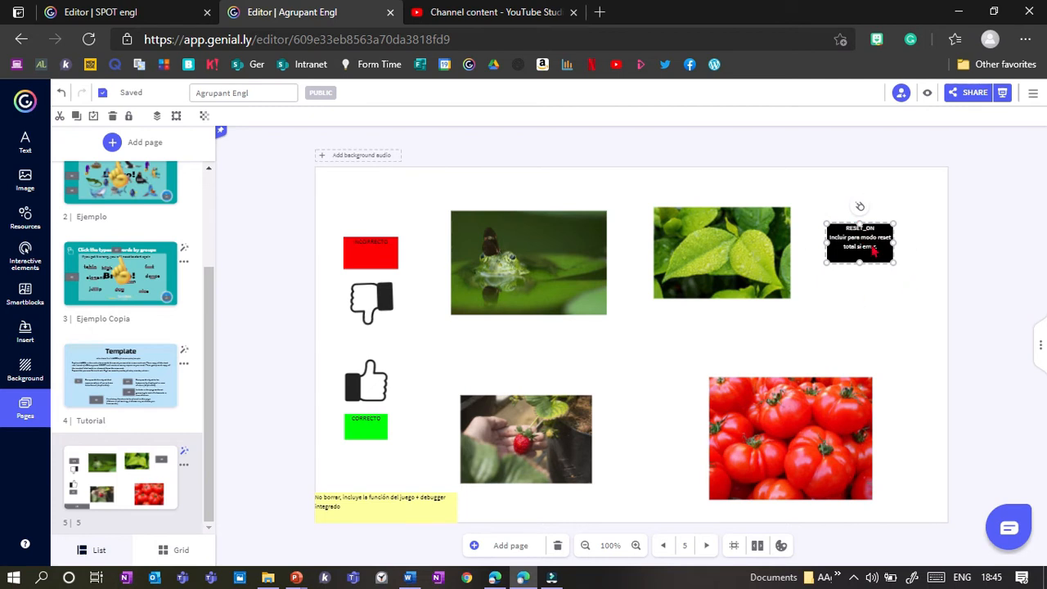
key("Delete")
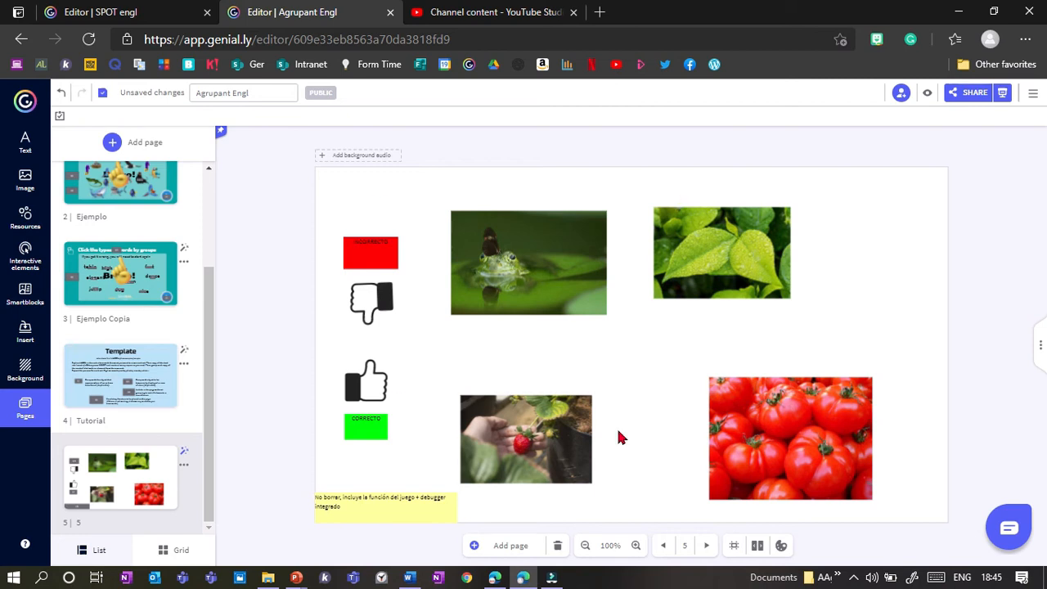
mouse_move(111, 401)
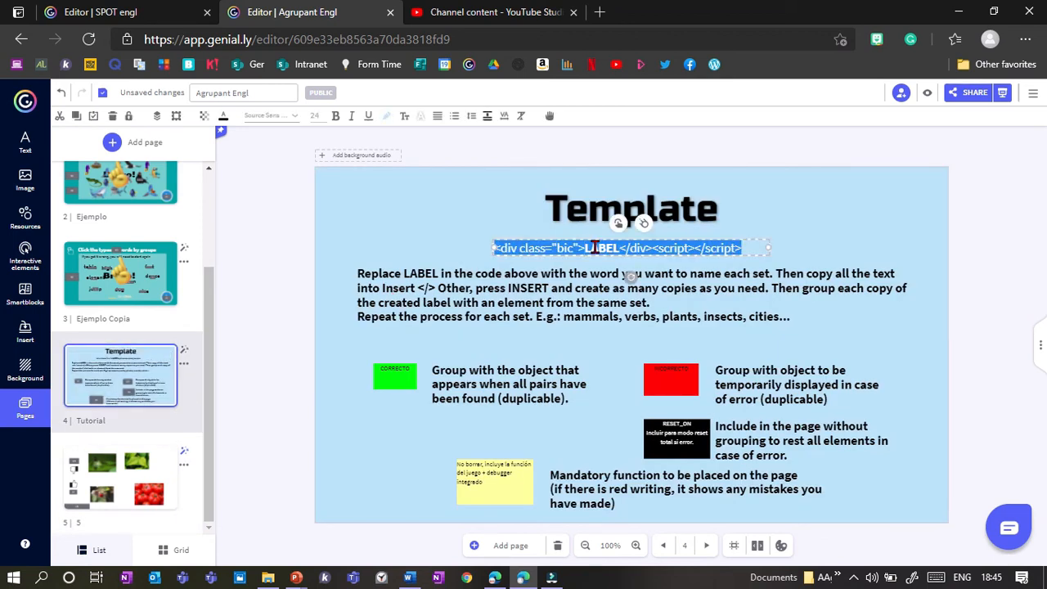
Insert label code from Insert > Others with LABEL replaced by 'green' for the frog and leaves, then a 'red' one.
left_click(121, 479)
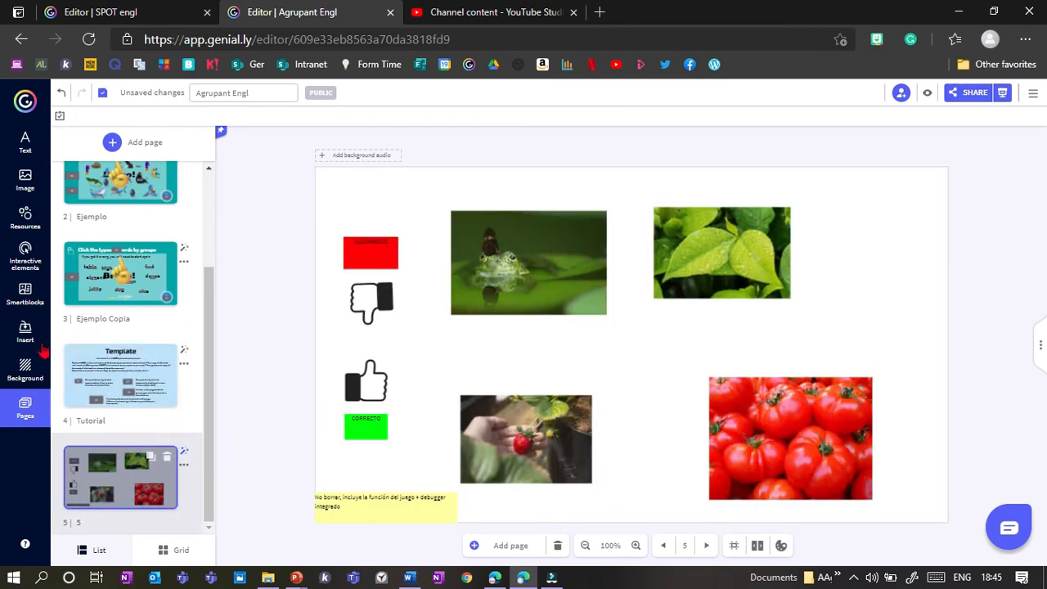
left_click(26, 332)
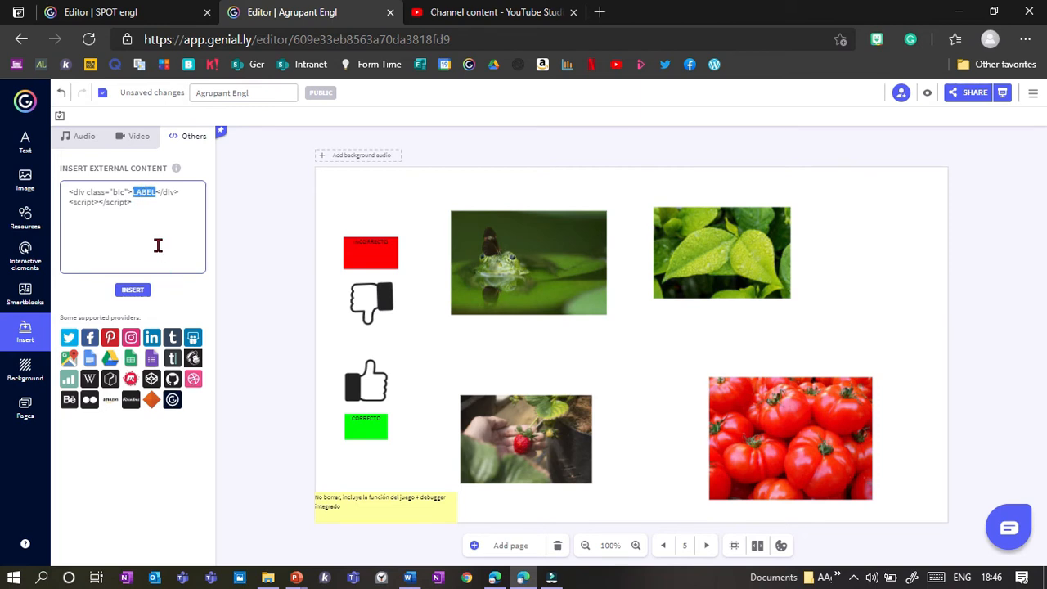
mouse_move(262, 261)
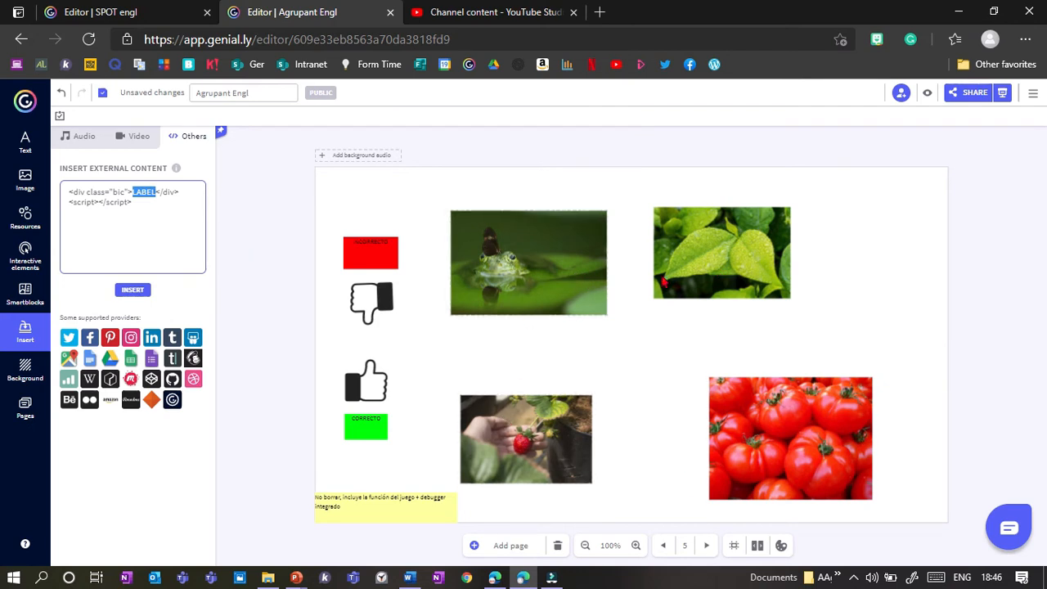
type("gr")
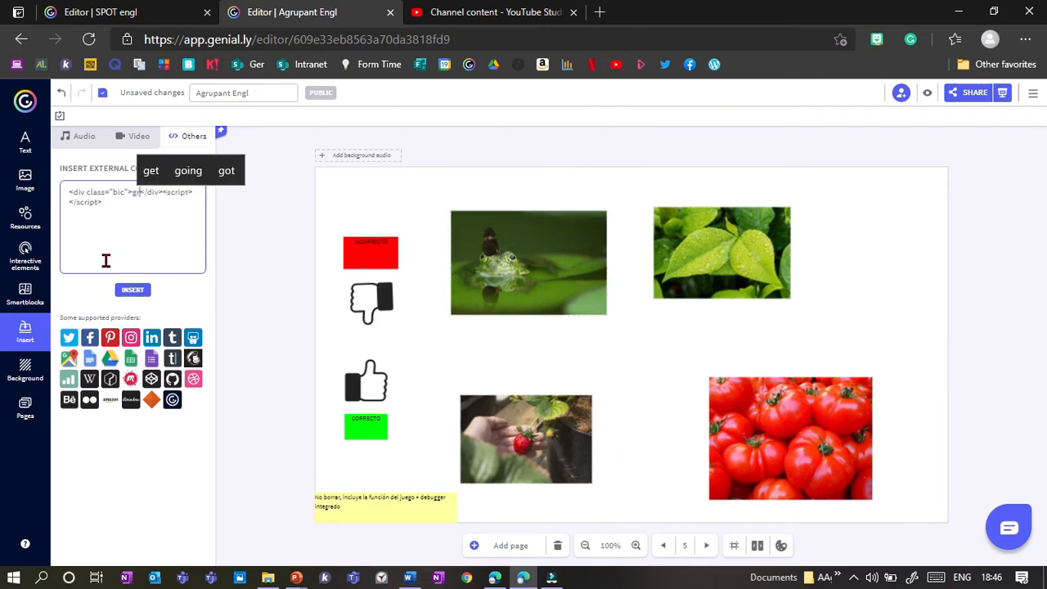
left_click(132, 290)
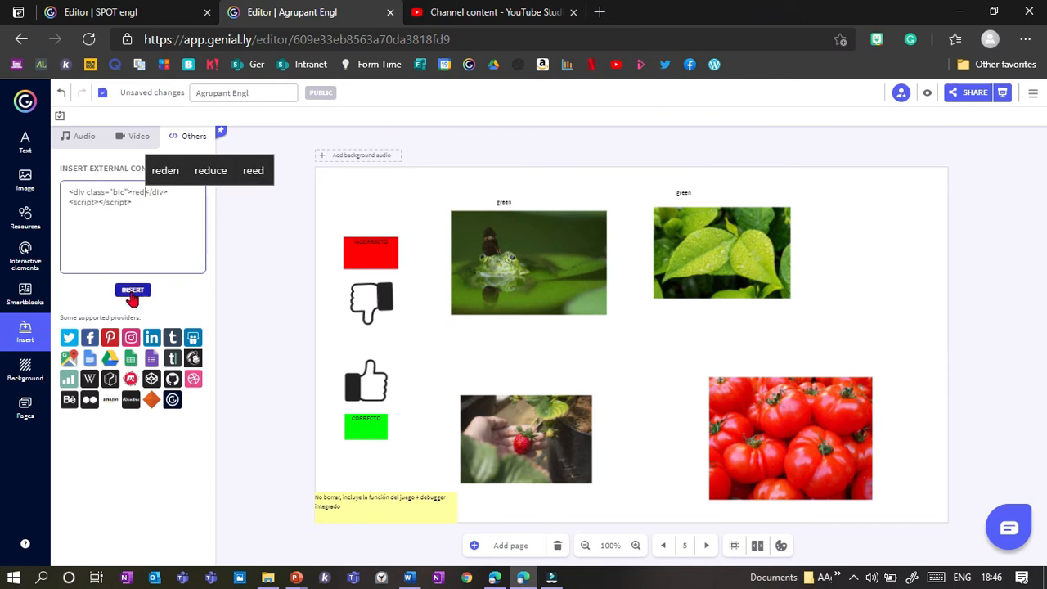
left_click(132, 290)
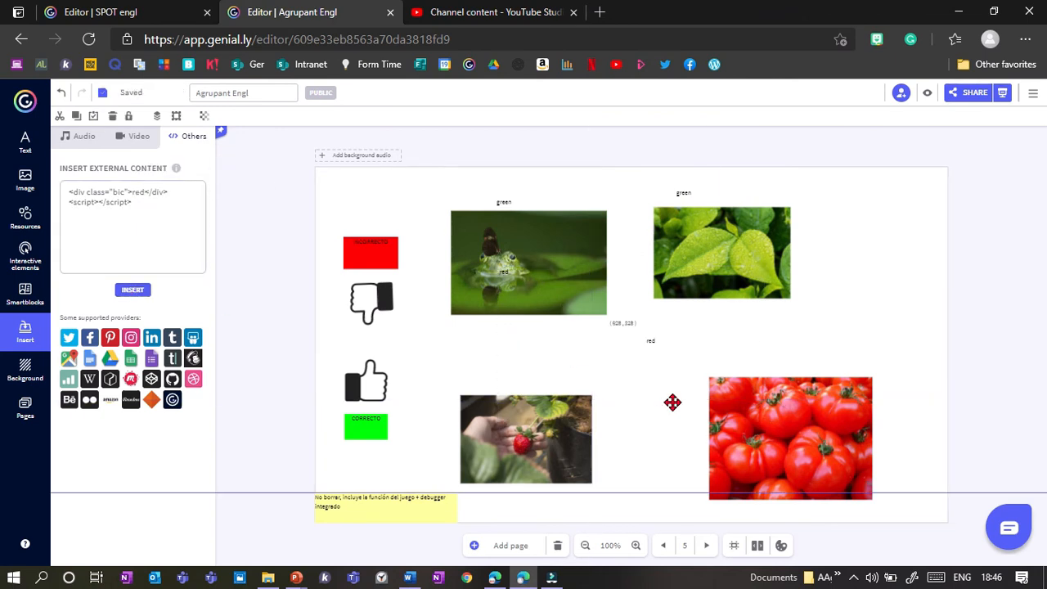
Position a red label above the tomatoes and add another red label over the strawberry picture.
left_click(788, 438)
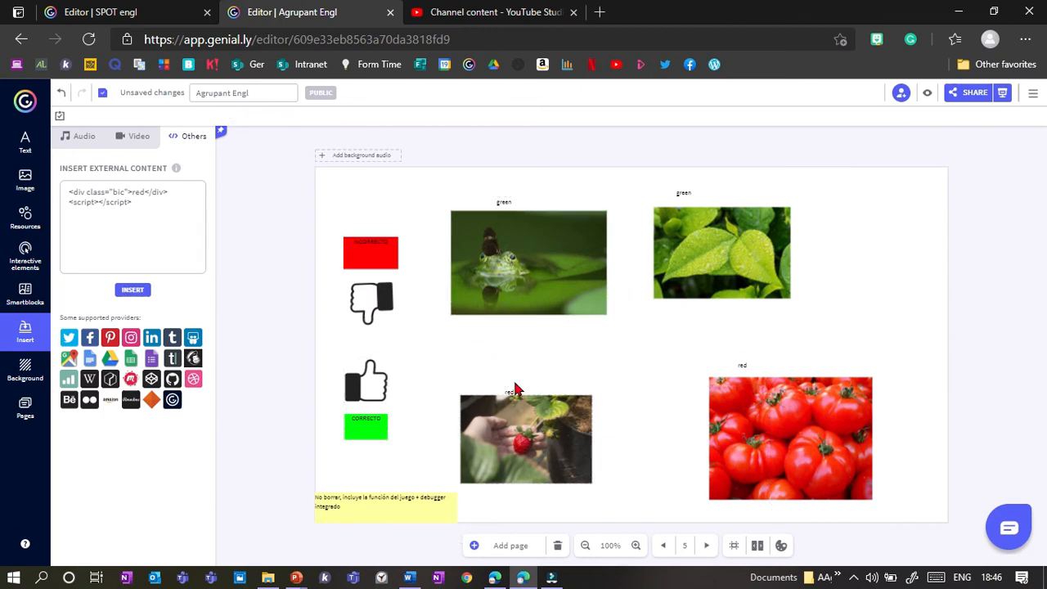
left_click(138, 192)
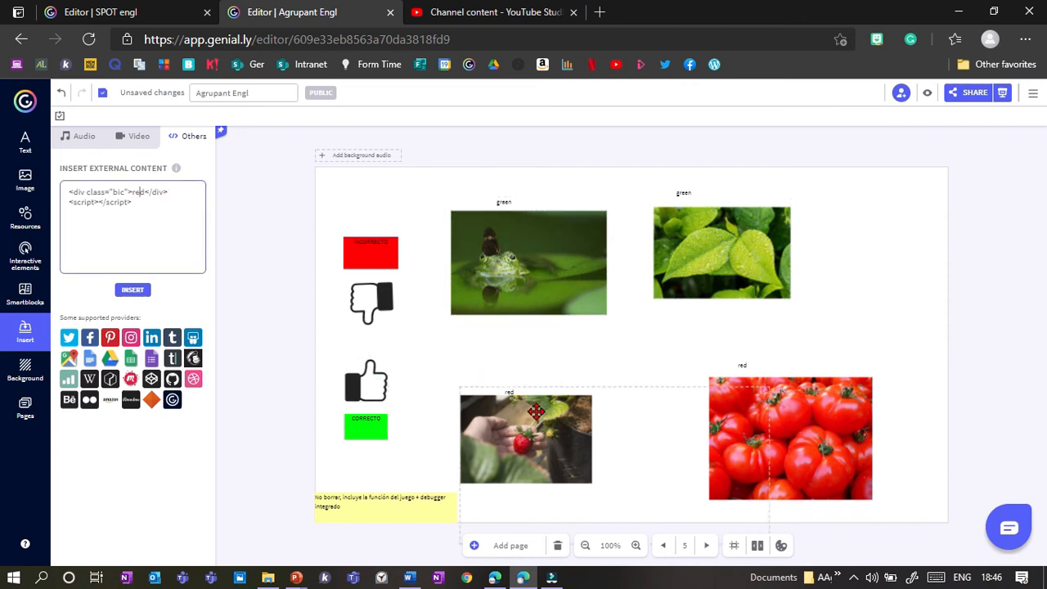
mouse_move(733, 275)
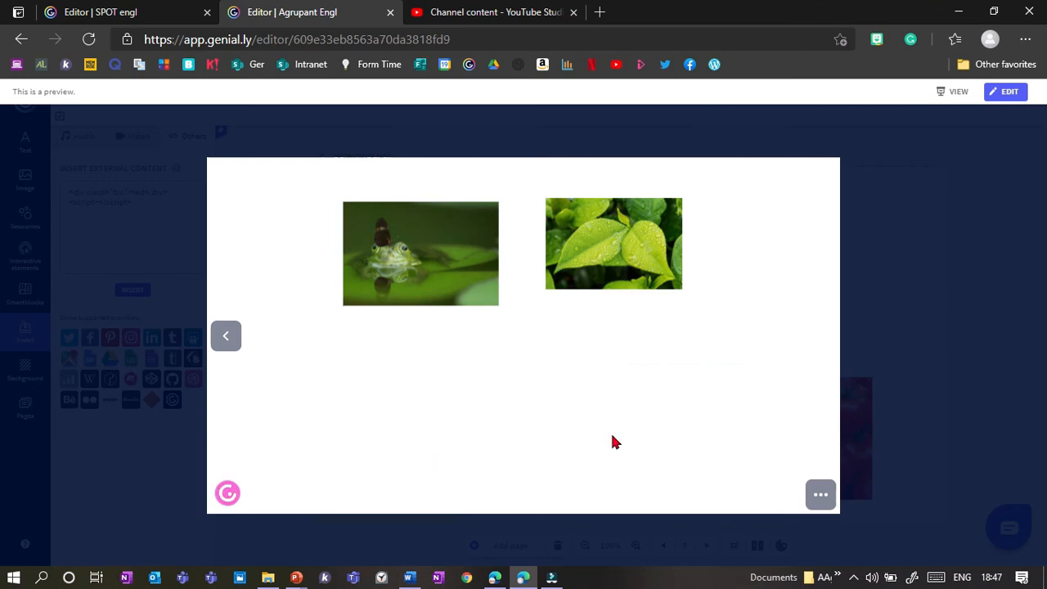
mouse_move(391, 261)
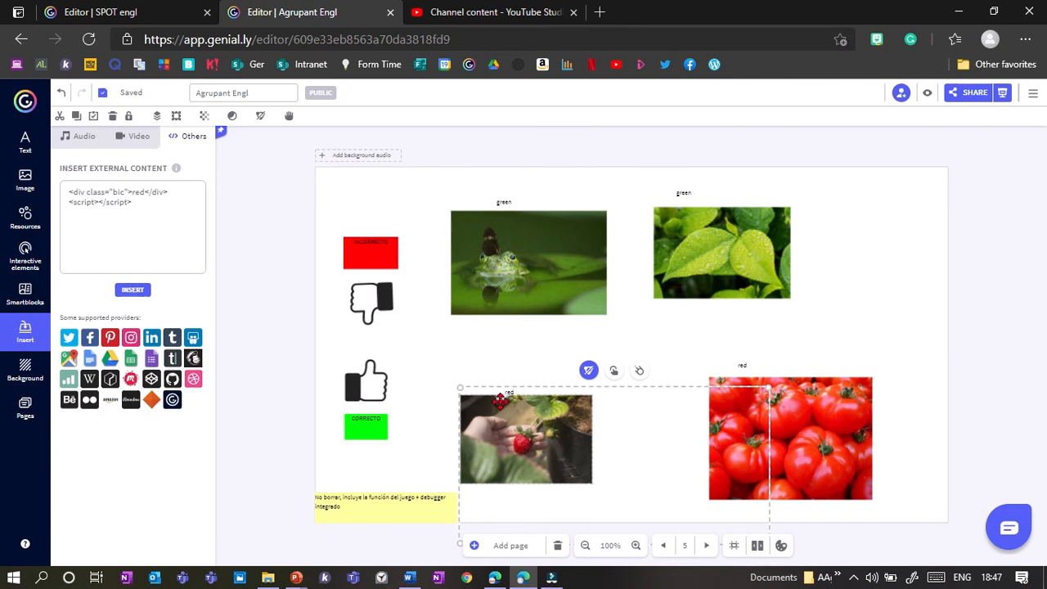
mouse_move(924, 92)
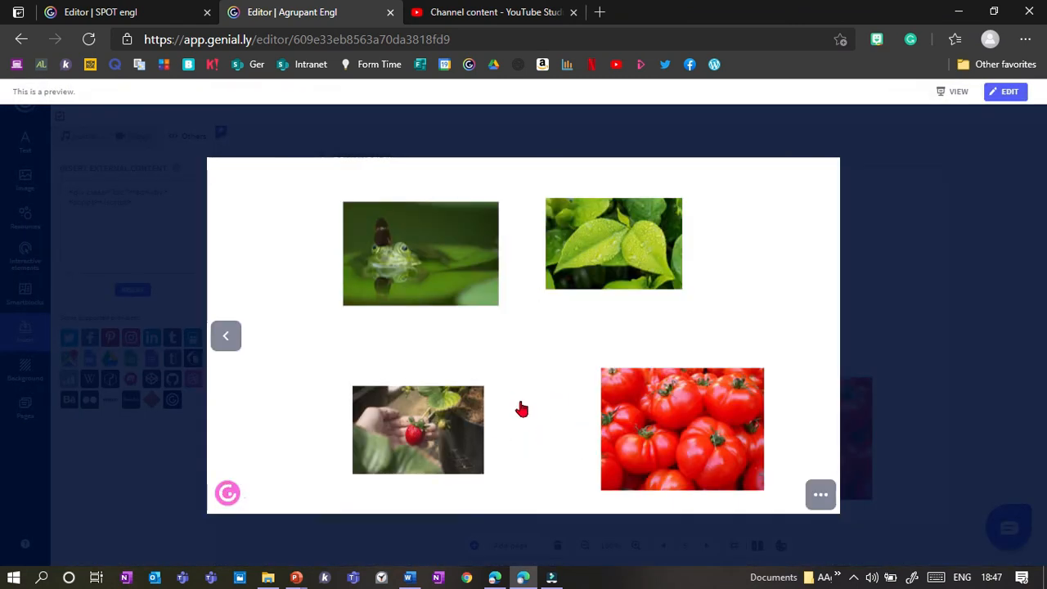
Return from the preview to the editor via EDIT, showing page 5 again.
left_click(1004, 92)
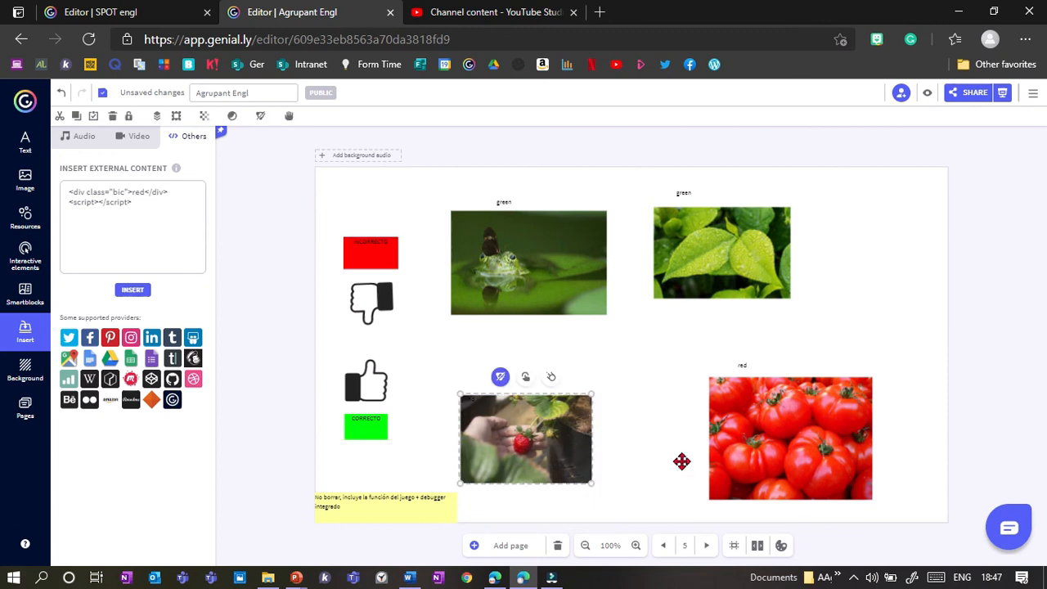
left_click(788, 438)
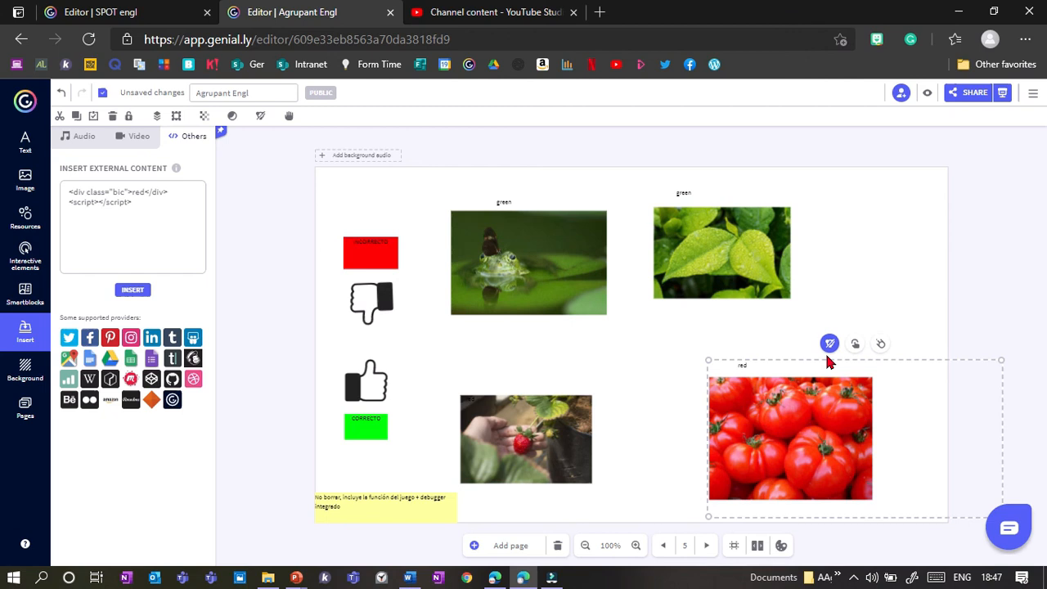
left_click(529, 262)
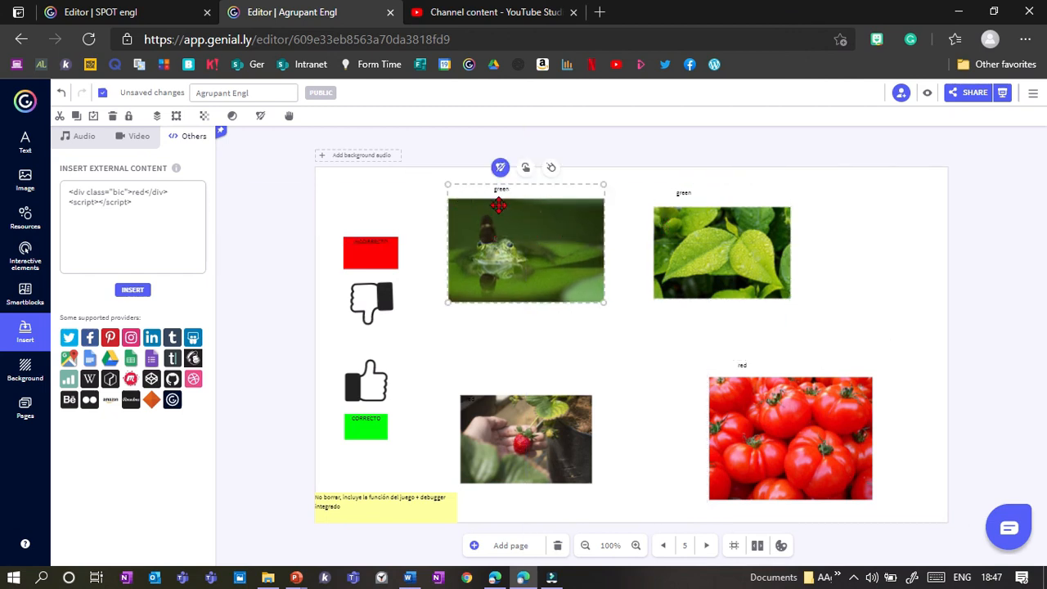
mouse_move(429, 258)
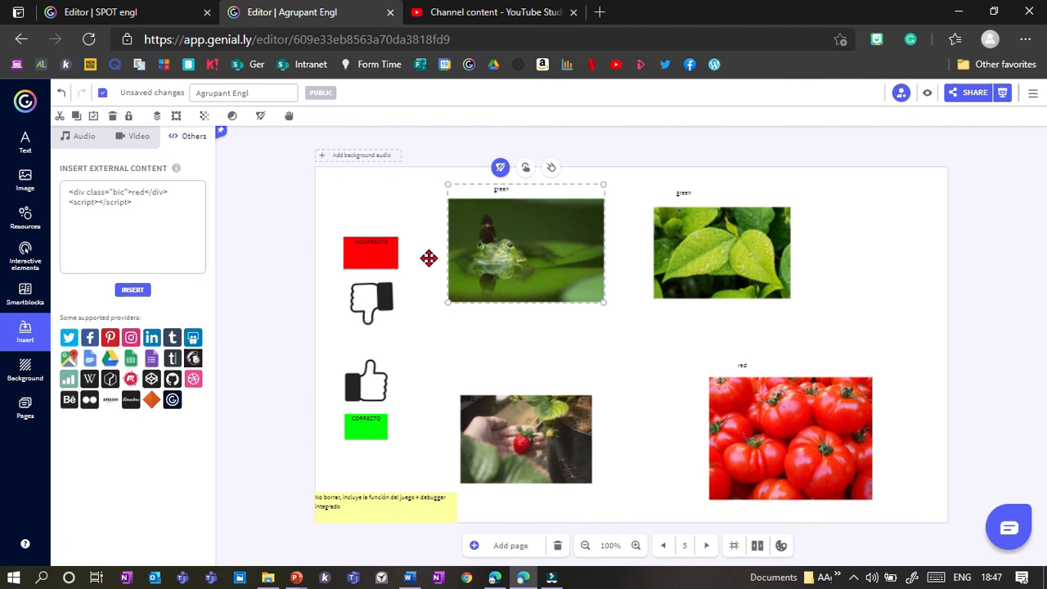
mouse_move(487, 252)
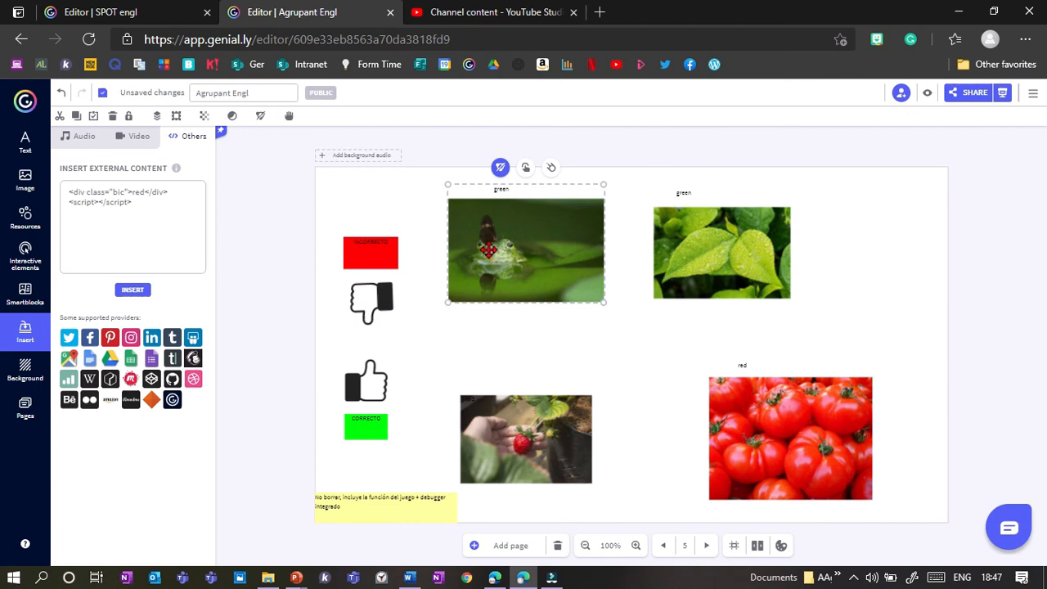